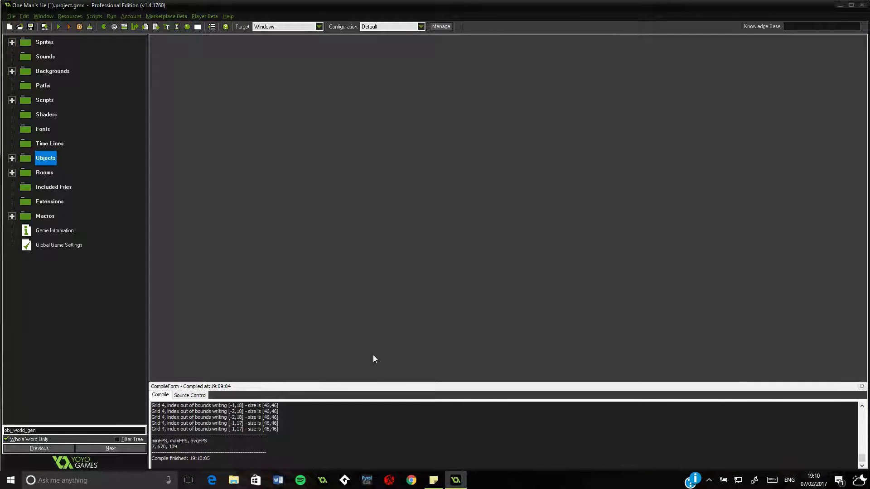
pyautogui.moveTo(274, 308)
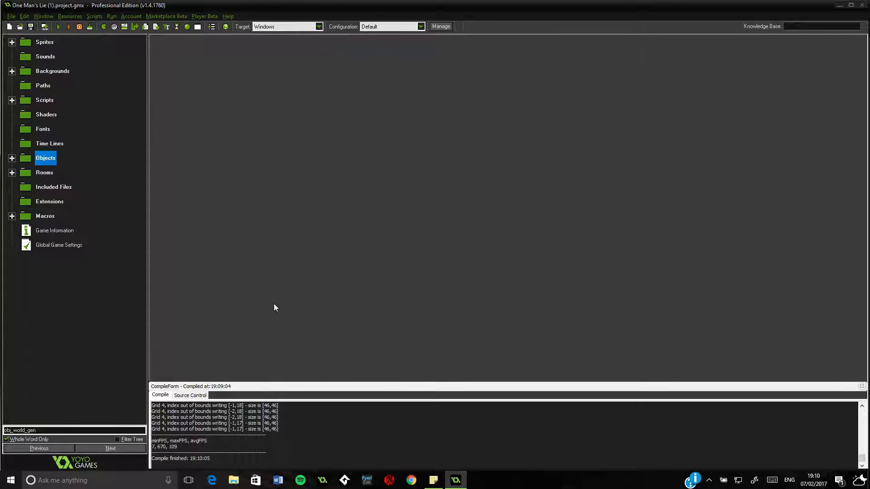
pyautogui.moveTo(221, 253)
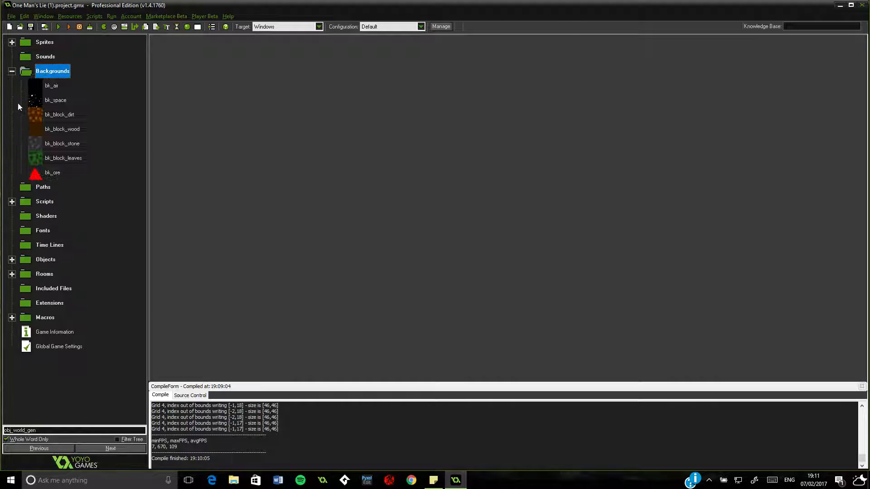
# - Bring up obj_world_gen's Object Properties from the Objects folder, with Backgrounds collapsed
pyautogui.click(12, 71)
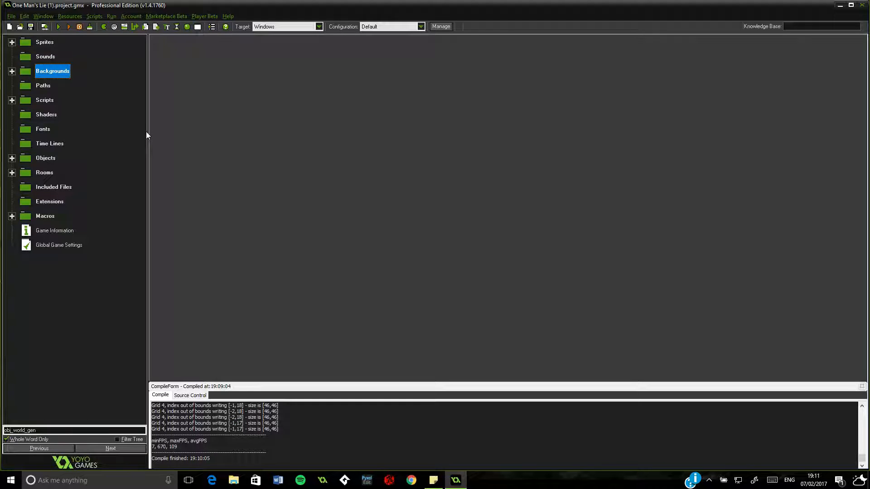
pyautogui.moveTo(13, 108)
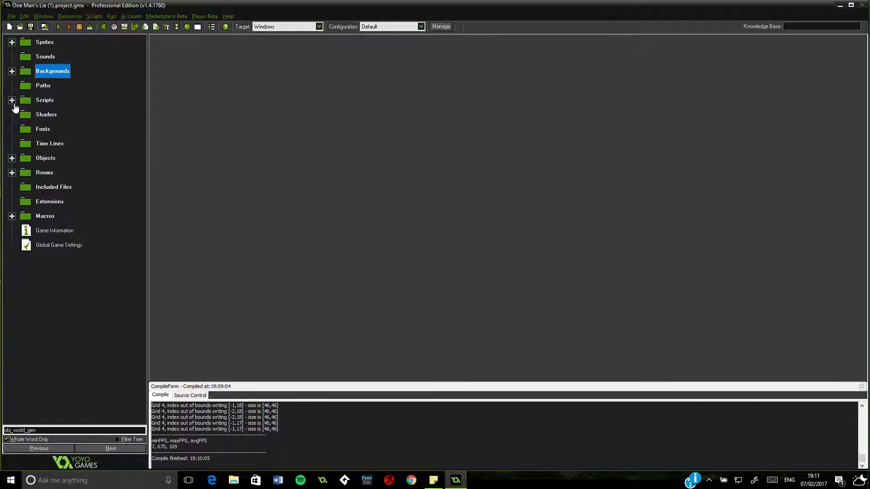
pyautogui.click(11, 158)
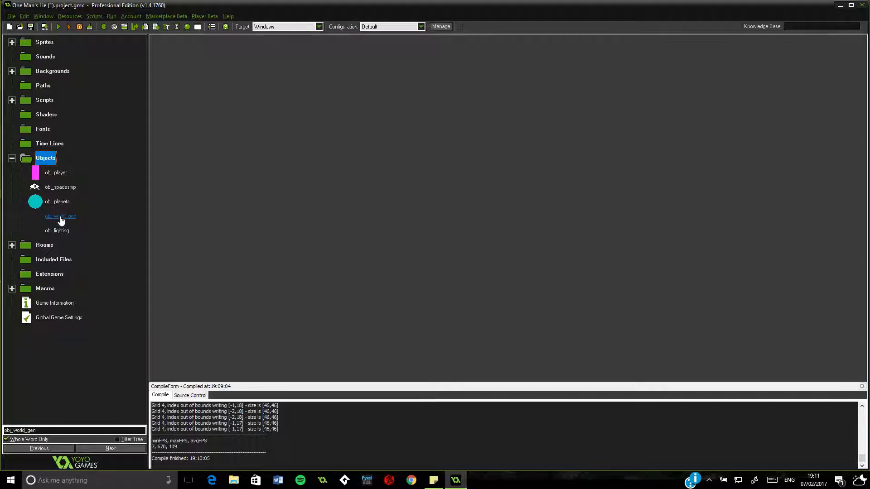
pyautogui.doubleClick(60, 216)
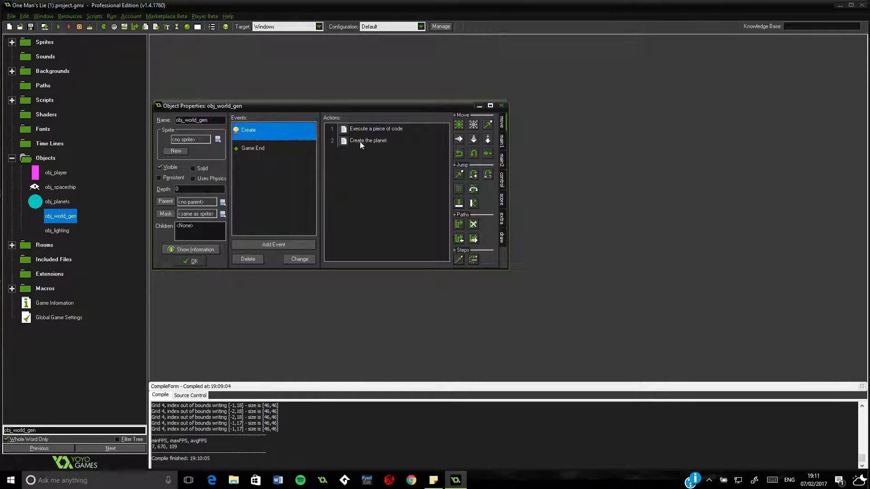
# - Reach the bk_ore placement statement in the 'Create the planet' code and start a new line before it
pyautogui.doubleClick(368, 140)
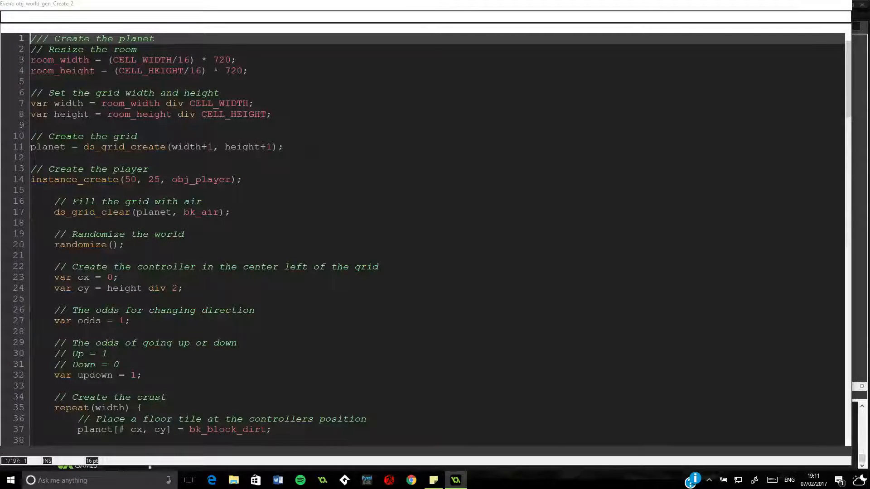
pyautogui.scroll(-3)
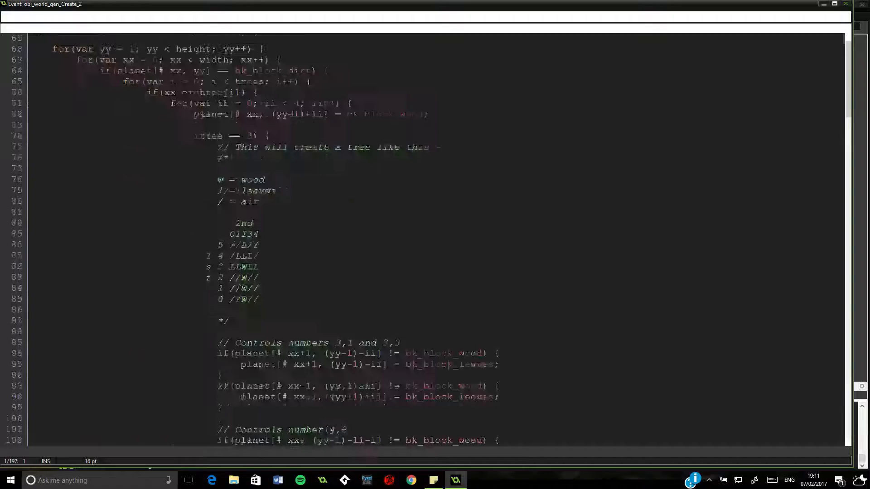
pyautogui.scroll(-3)
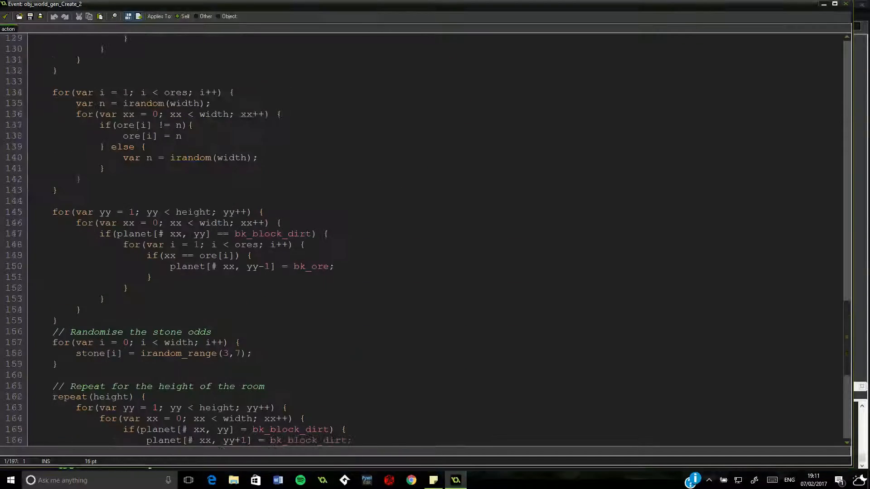
pyautogui.scroll(3)
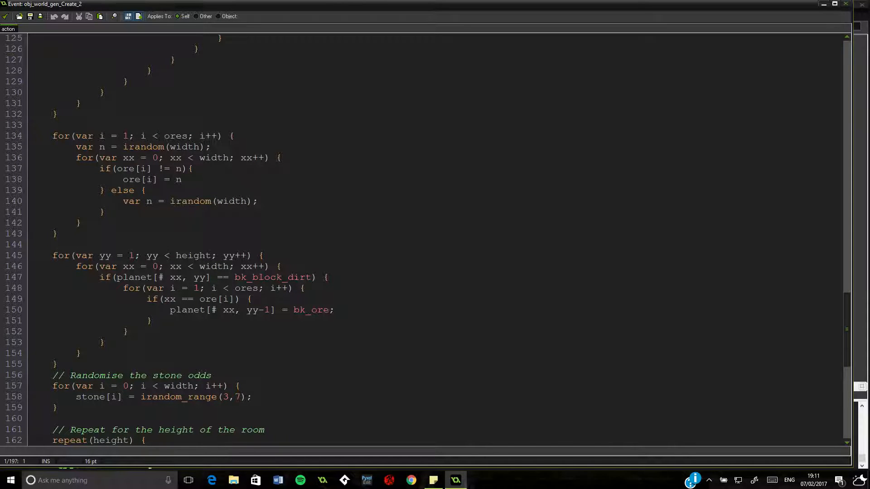
pyautogui.scroll(3)
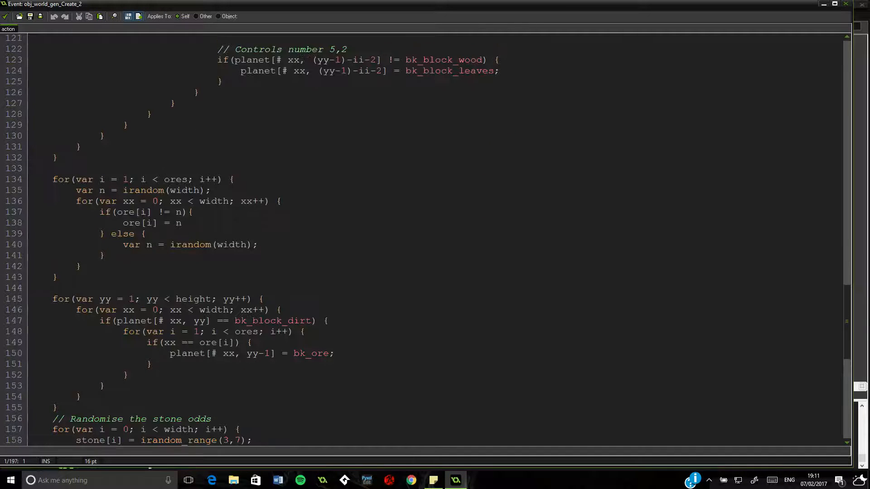
pyautogui.click(253, 342)
pyautogui.write('if(')
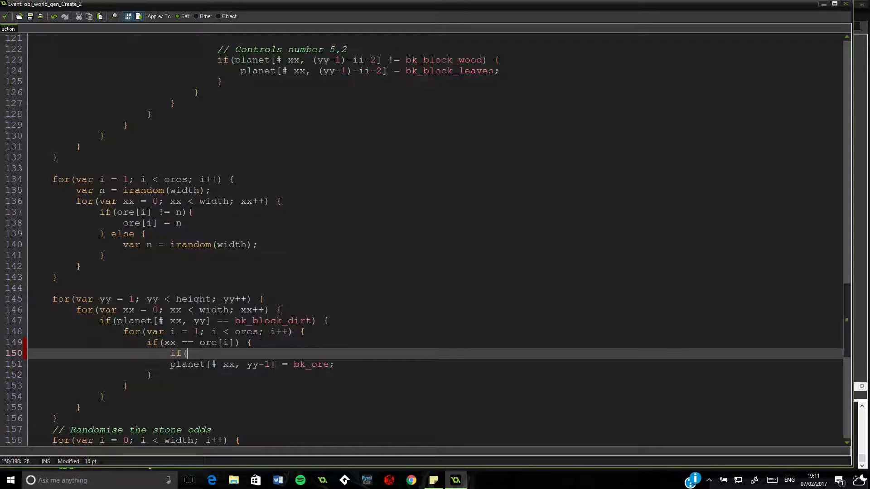
# - Guard the ore assignment with a planet[# xx, yy-1] check against bk_block_wood
pyautogui.write('planet[# xx,')
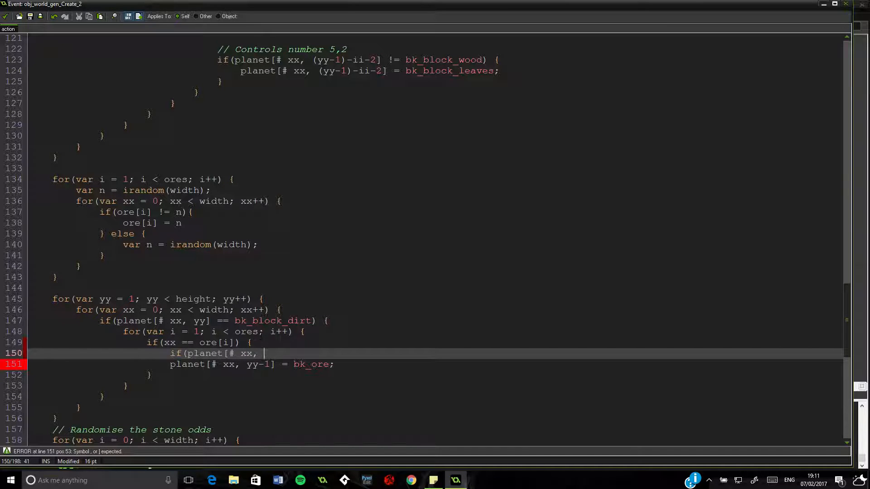
pyautogui.write('yy')
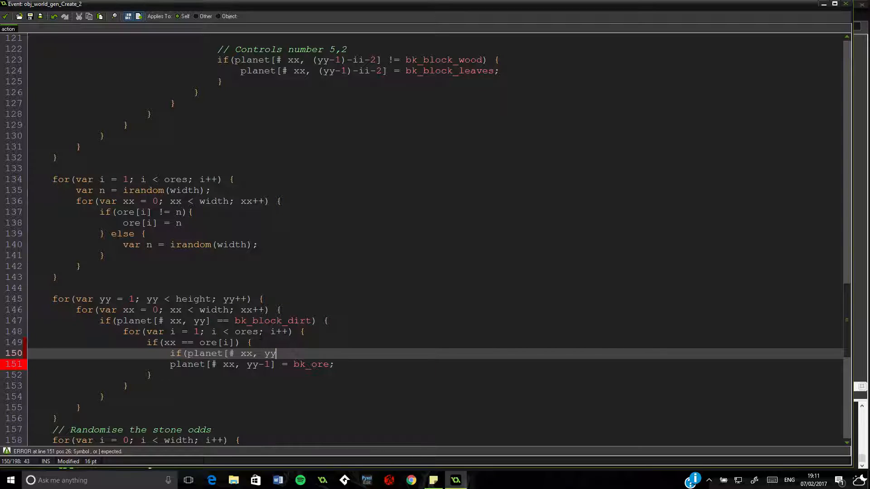
pyautogui.write('-1]')
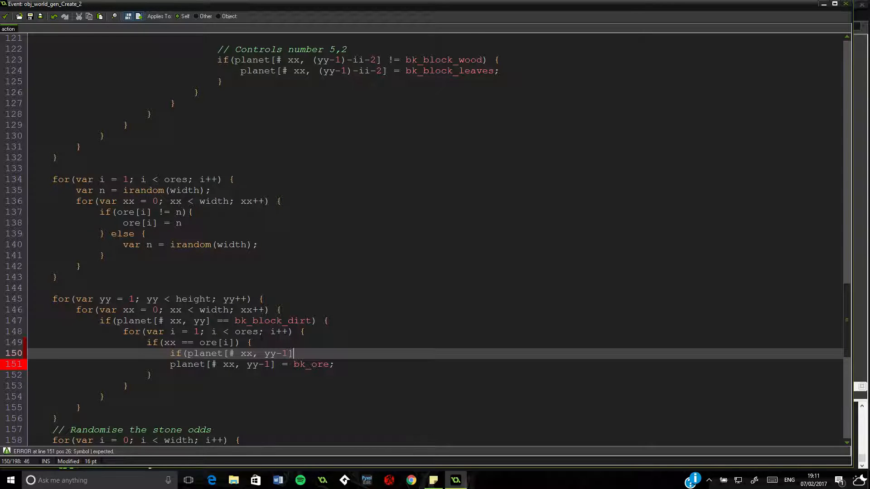
pyautogui.write('== bk_')
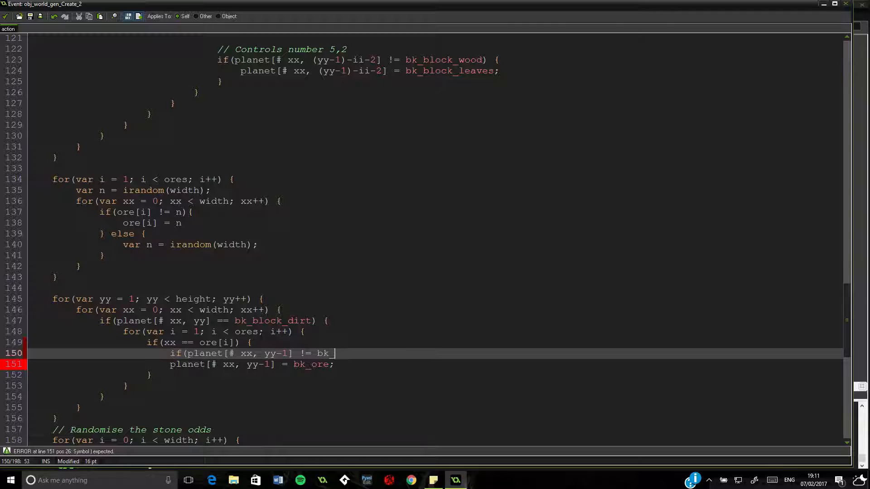
pyautogui.write('block_')
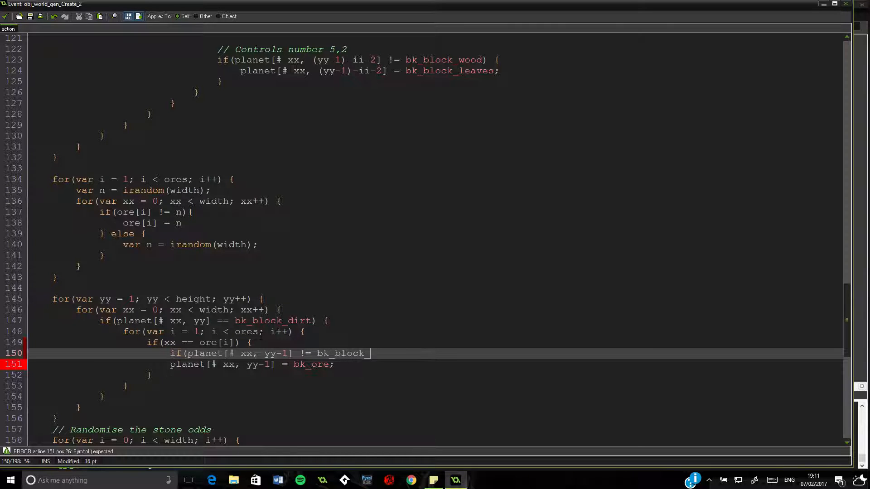
pyautogui.write('wood')
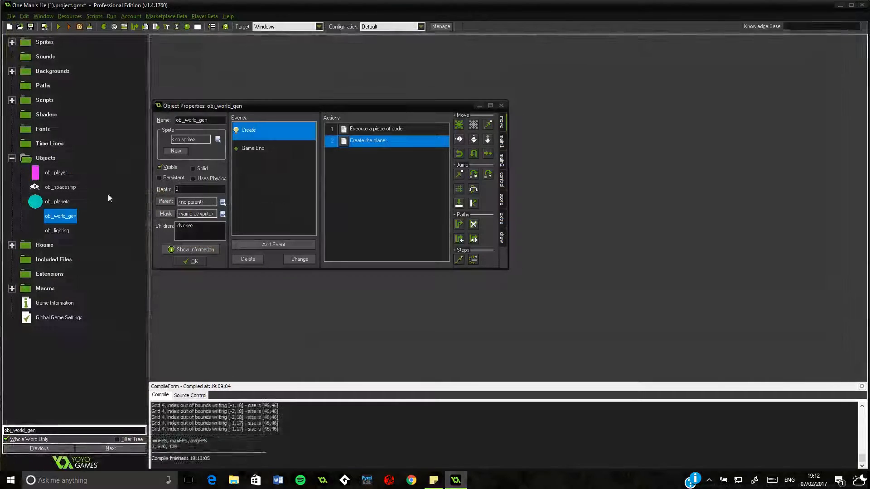
# - Confirm obj_world_gen's properties, test-run the world with trees and red ores, then close the game
pyautogui.click(191, 261)
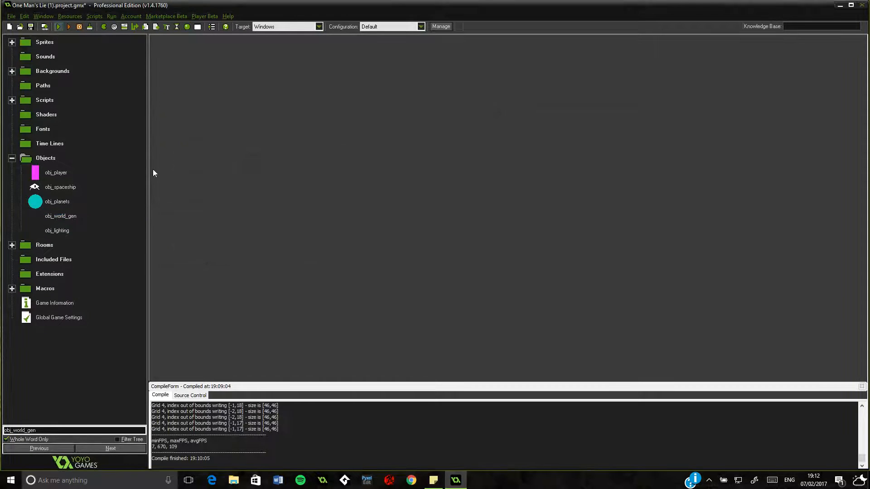
pyautogui.doubleClick(60, 215)
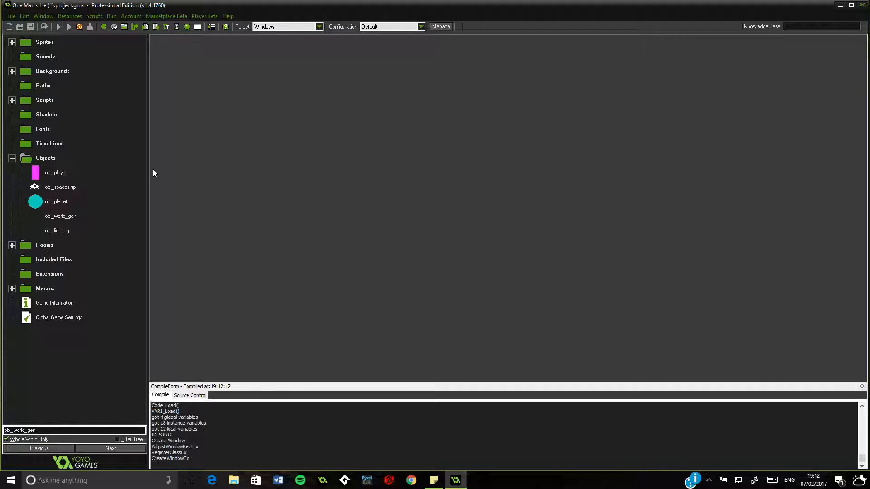
pyautogui.click(58, 26)
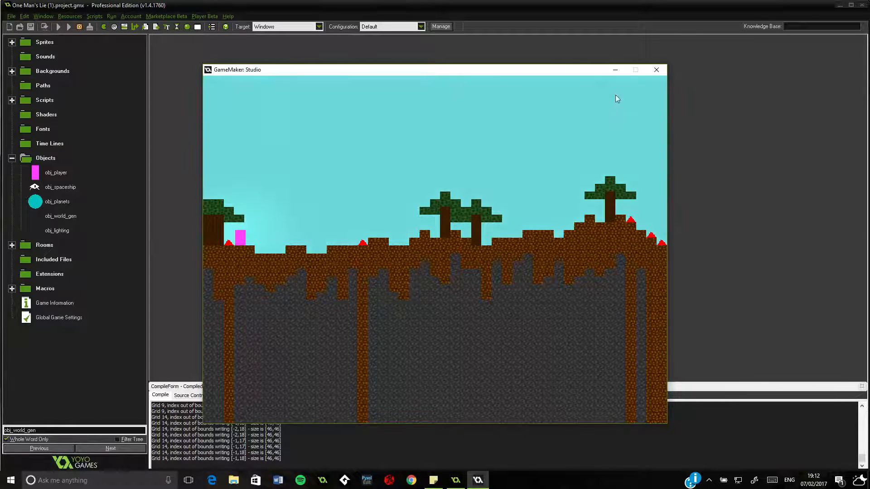
pyautogui.moveTo(656, 70)
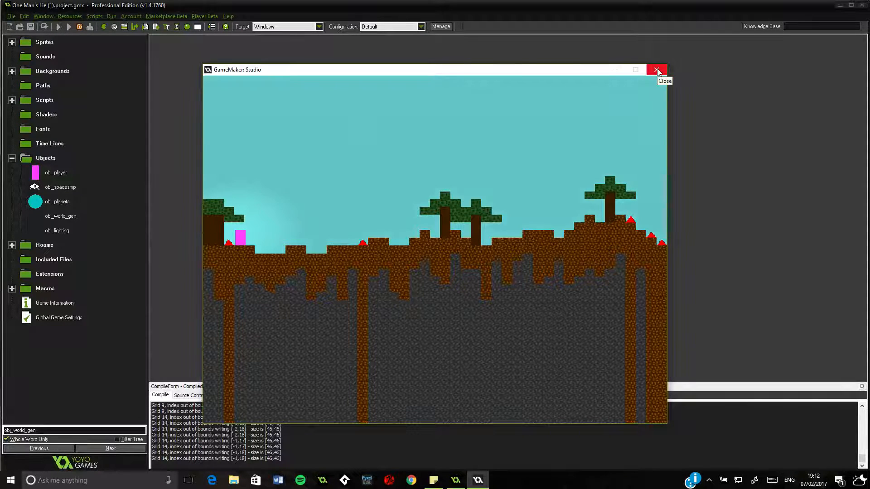
pyautogui.moveTo(631, 263)
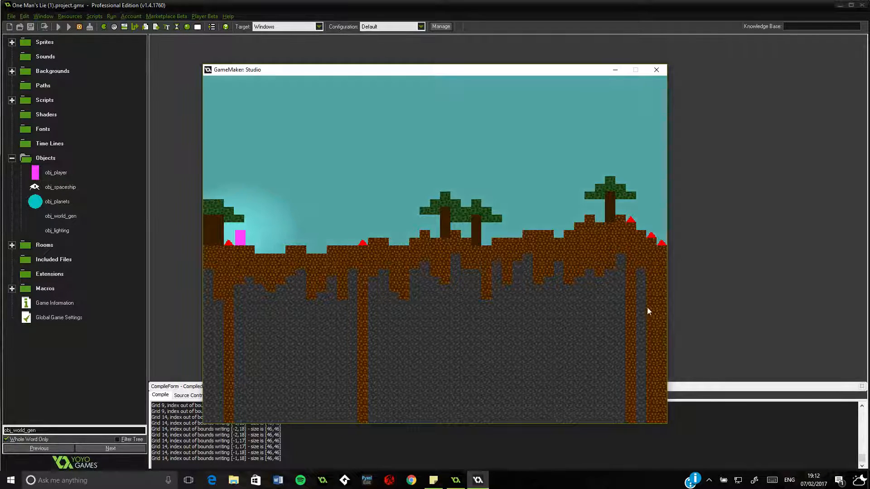
pyautogui.click(656, 70)
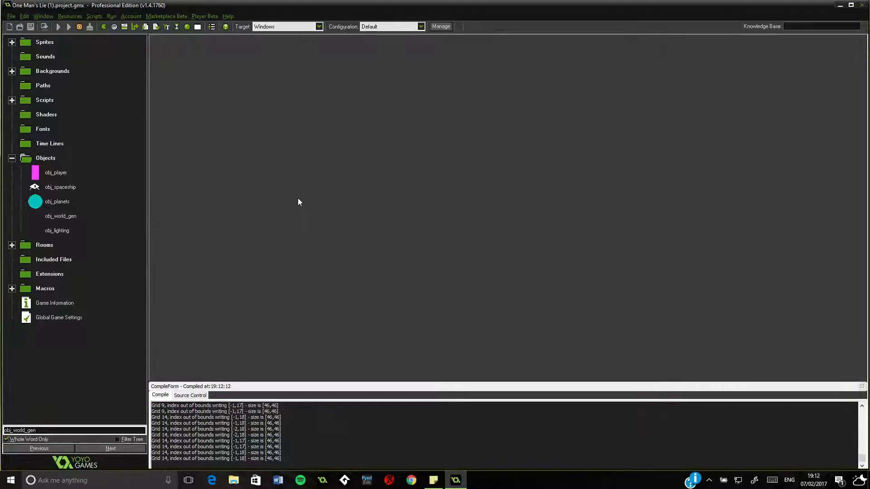
# - Reach the stone-placing condition on line 178 in obj_world_gen's 'Create the planet' code
pyautogui.click(55, 172)
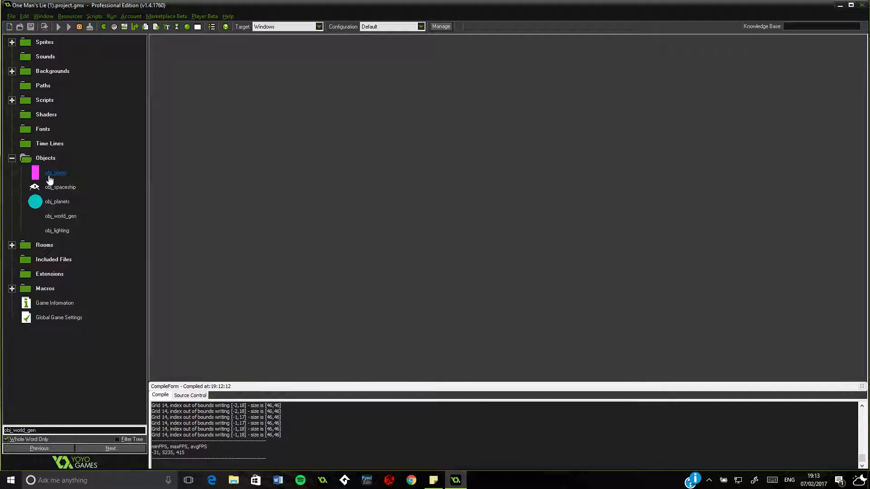
pyautogui.click(60, 215)
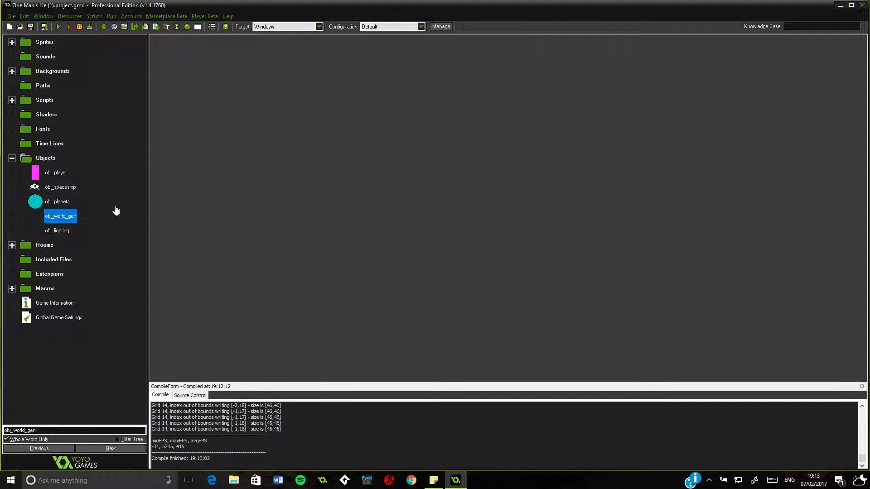
pyautogui.doubleClick(61, 216)
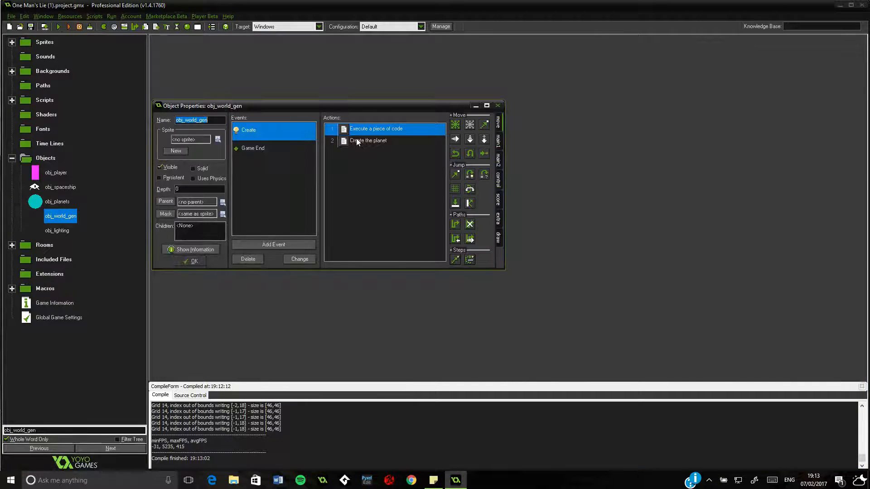
pyautogui.doubleClick(375, 128)
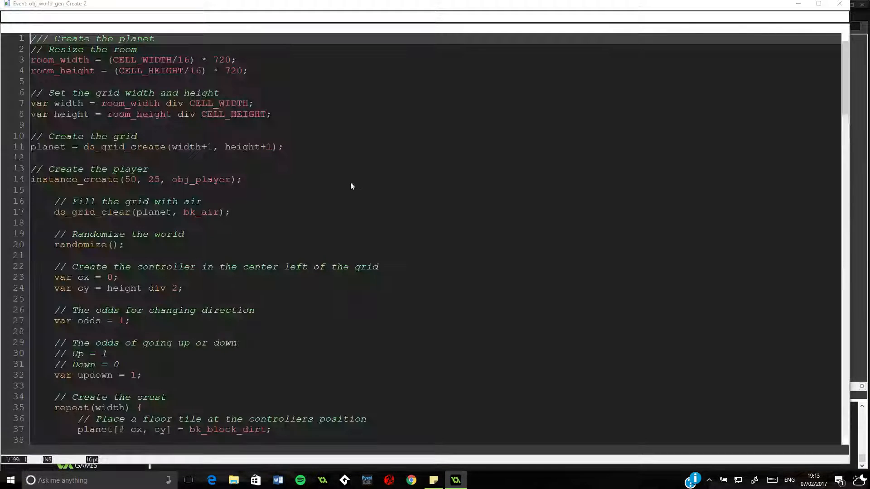
pyautogui.scroll(-3)
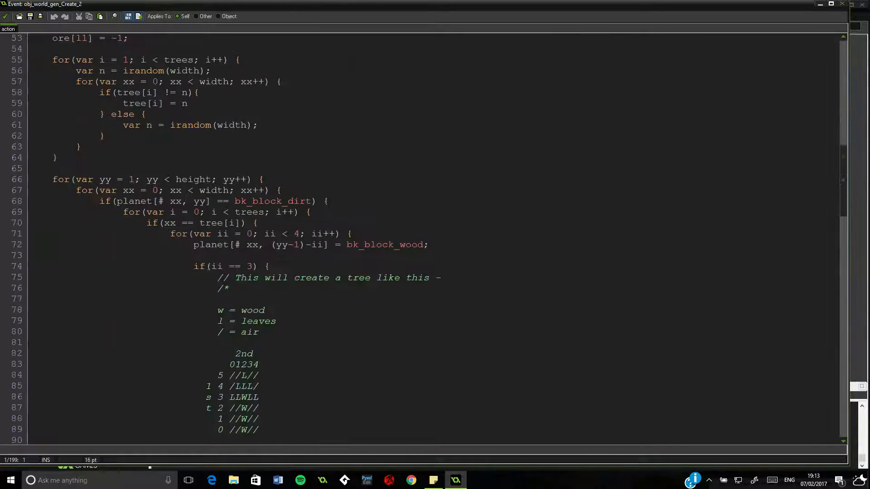
pyautogui.scroll(-3)
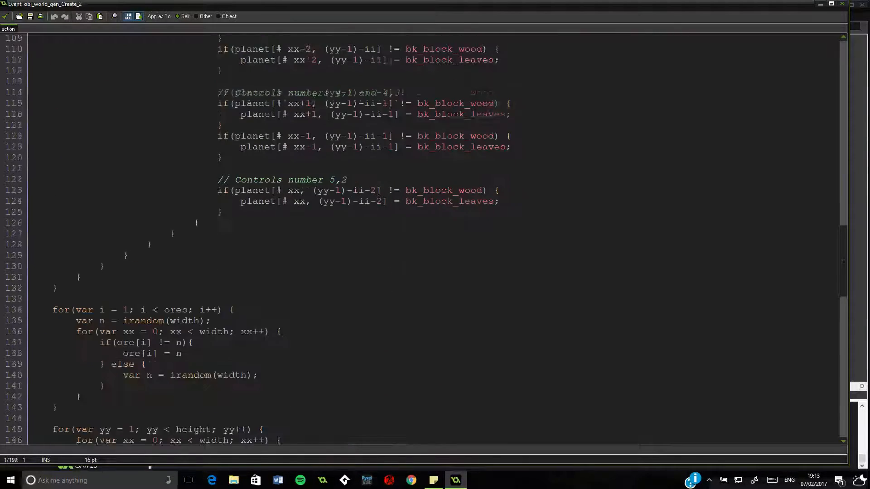
pyautogui.scroll(-3)
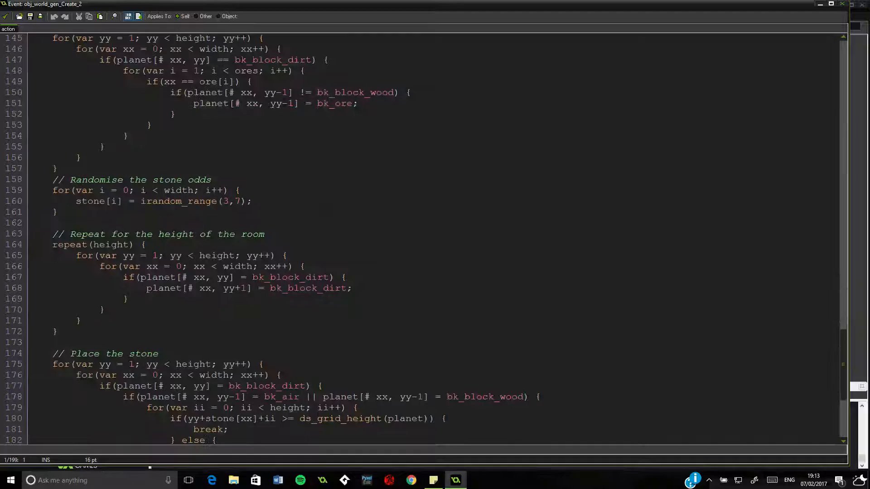
pyautogui.scroll(-3)
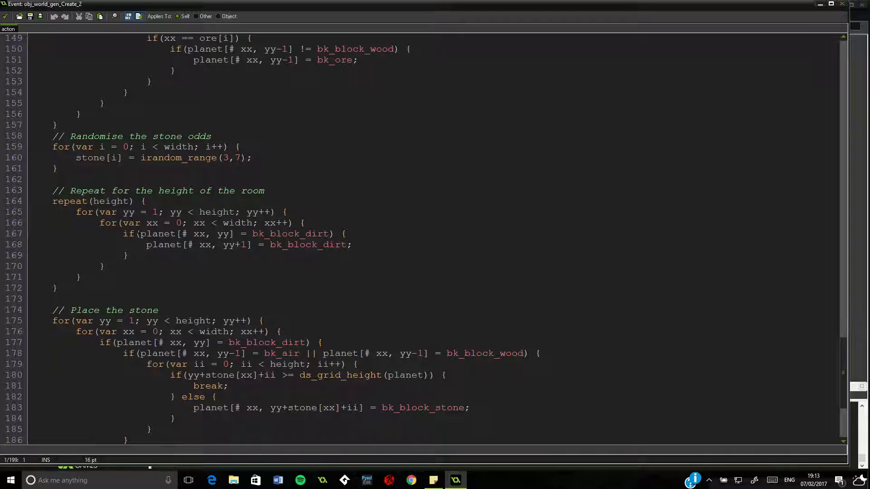
pyautogui.scroll(-3)
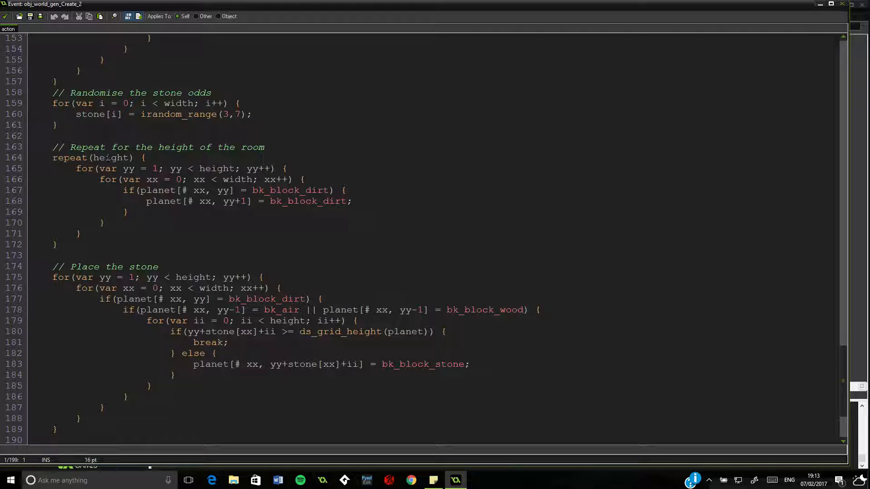
pyautogui.scroll(-3)
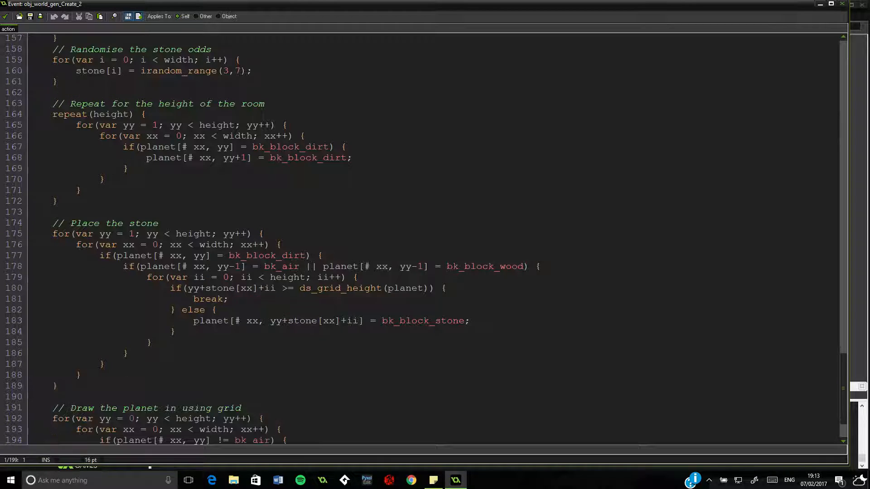
pyautogui.scroll(-3)
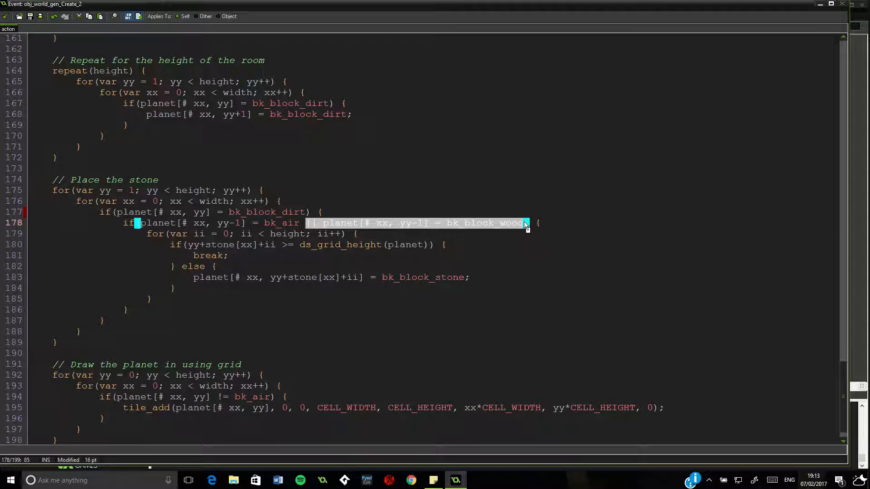
# - Append "|| planet[# xx, yy-1] = bk_ore" to that condition and confirm the editor
pyautogui.write('|| planet[# xx, yy-1] = bk_block_wood')
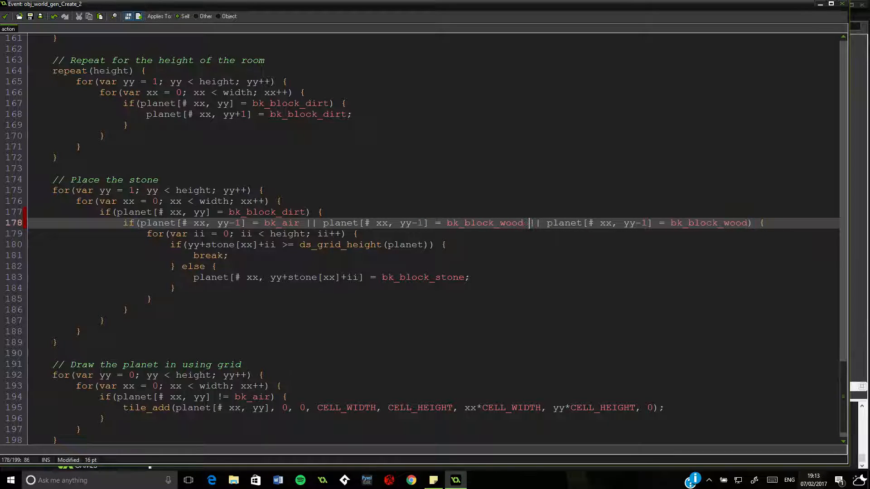
pyautogui.doubleClick(701, 222)
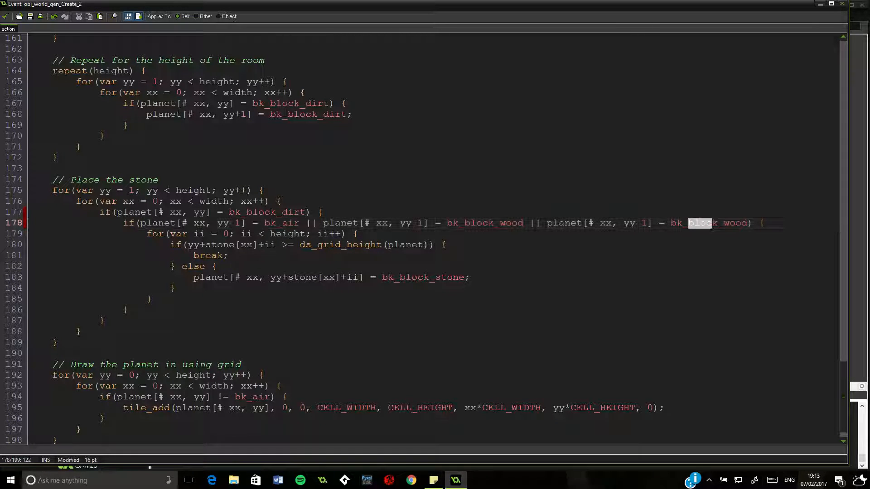
pyautogui.write('bk_ore')
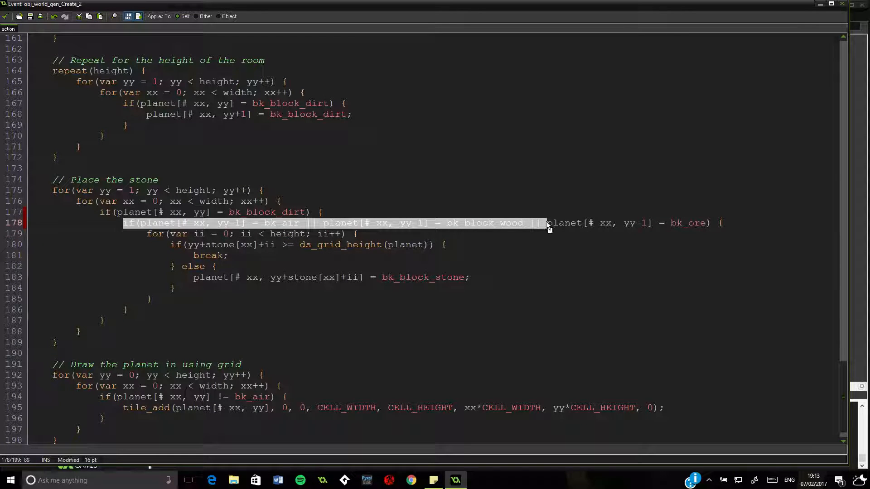
pyautogui.click(444, 245)
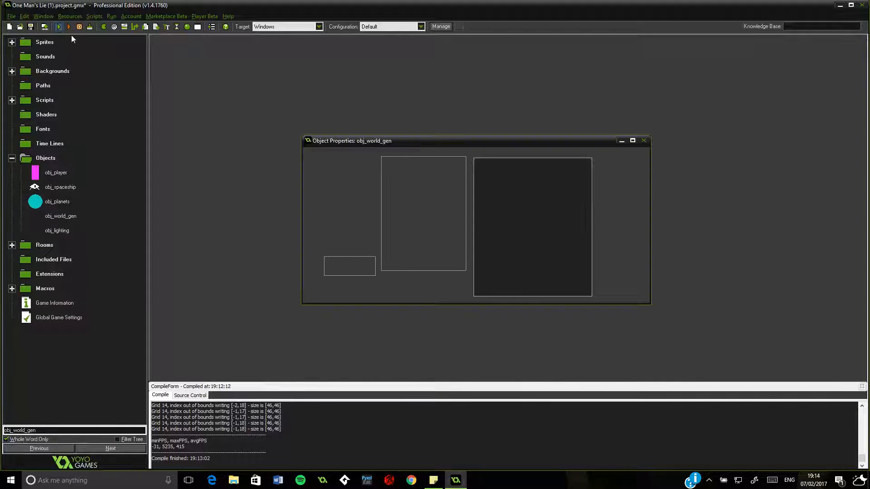
# - Test-run the world to see grey stone beneath the red ores, then close the game window
pyautogui.click(58, 26)
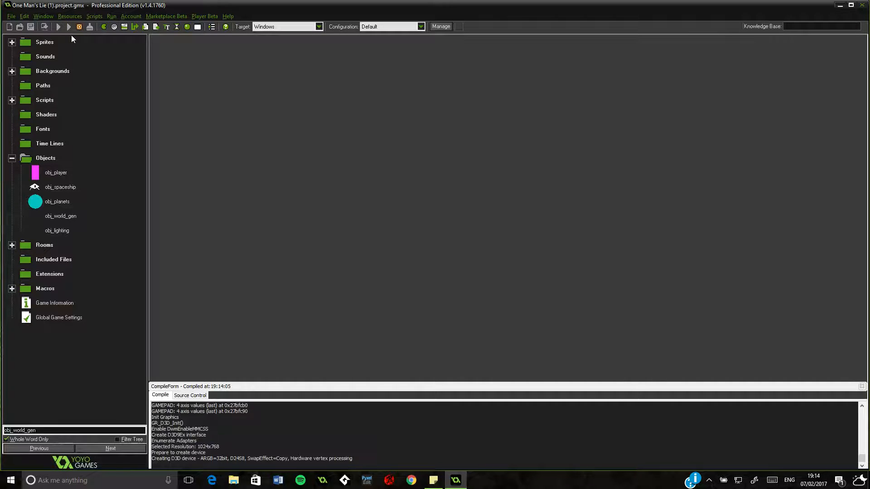
pyautogui.click(58, 26)
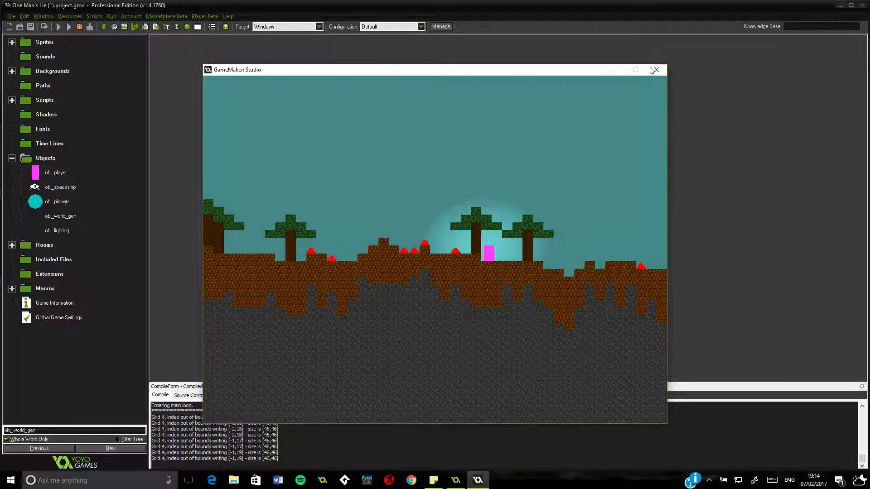
pyautogui.click(655, 70)
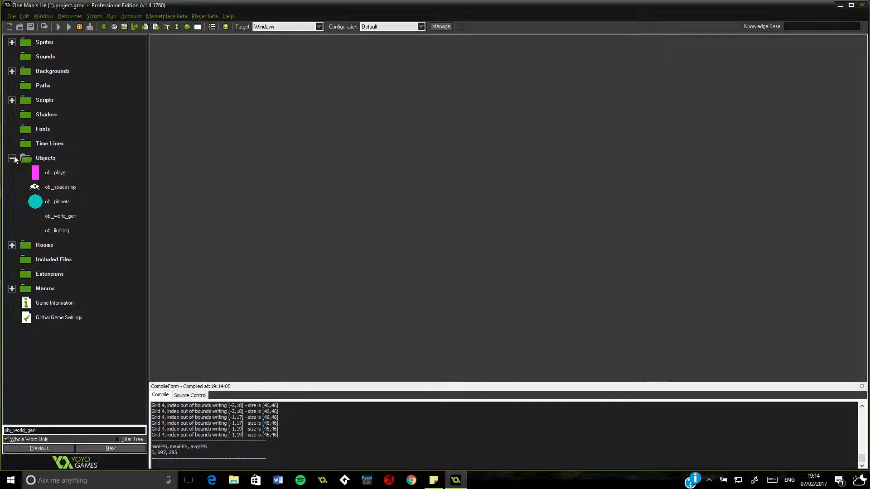
# - Collapse the Objects and Backgrounds folders in the resource tree
pyautogui.click(46, 158)
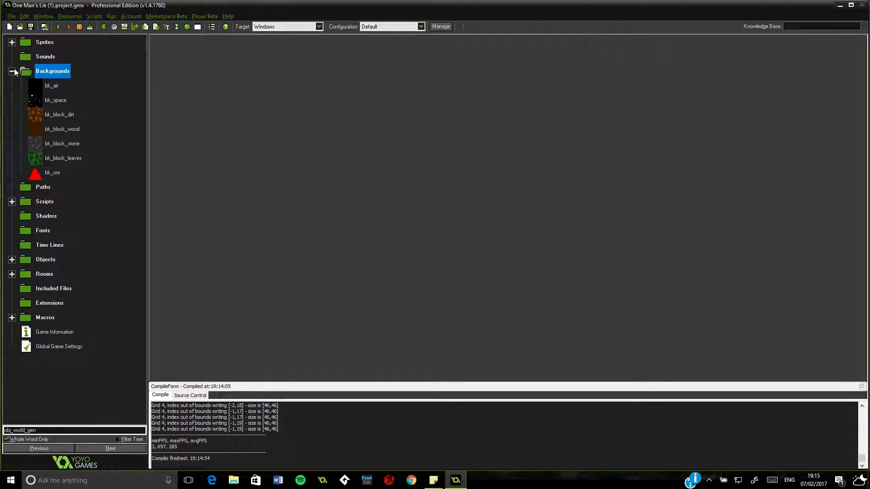
pyautogui.click(12, 70)
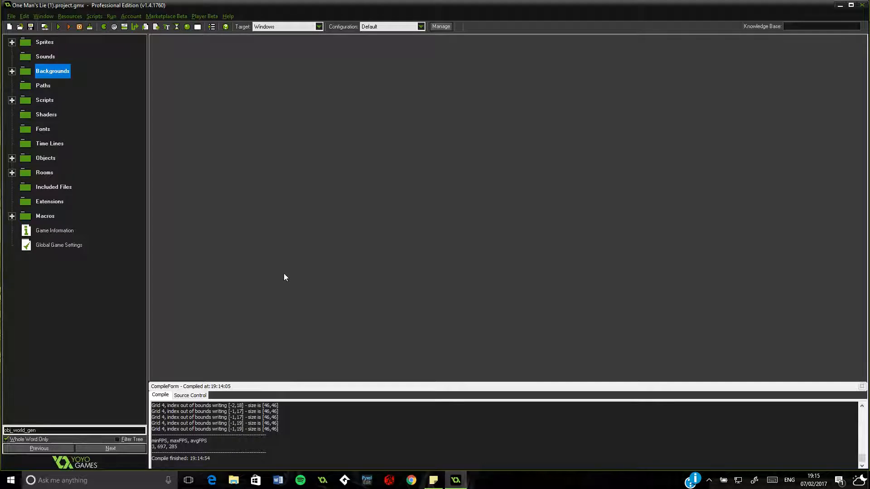
pyautogui.moveTo(237, 273)
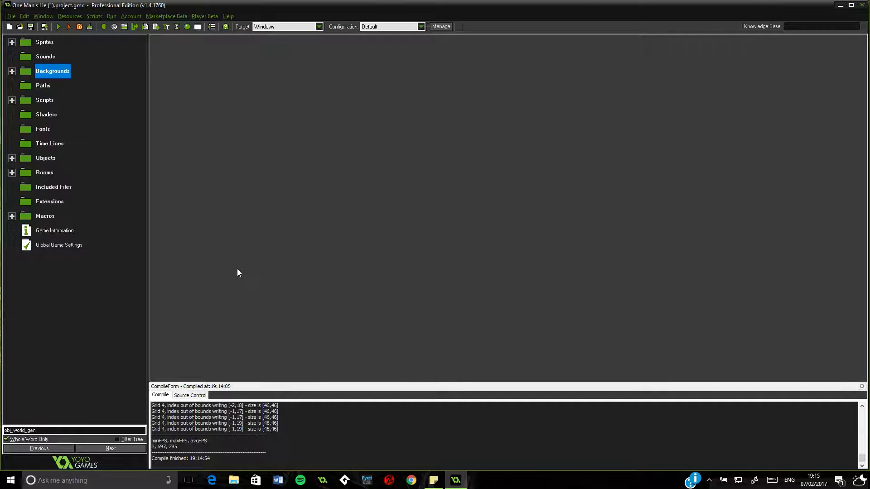